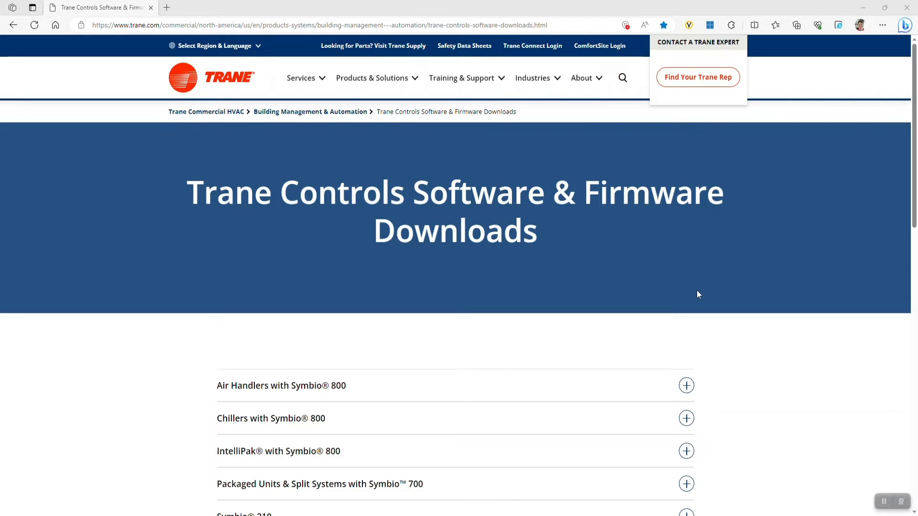
mouse_move(735, 425)
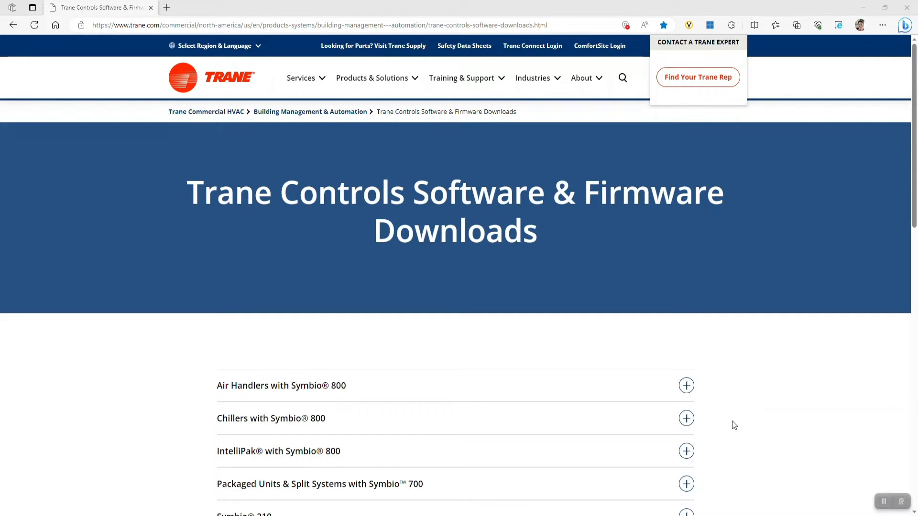
- Expand the Packaged Units & Split Systems with Symbio 700 downloads and download version 4.00.0013
scroll(down, 3)
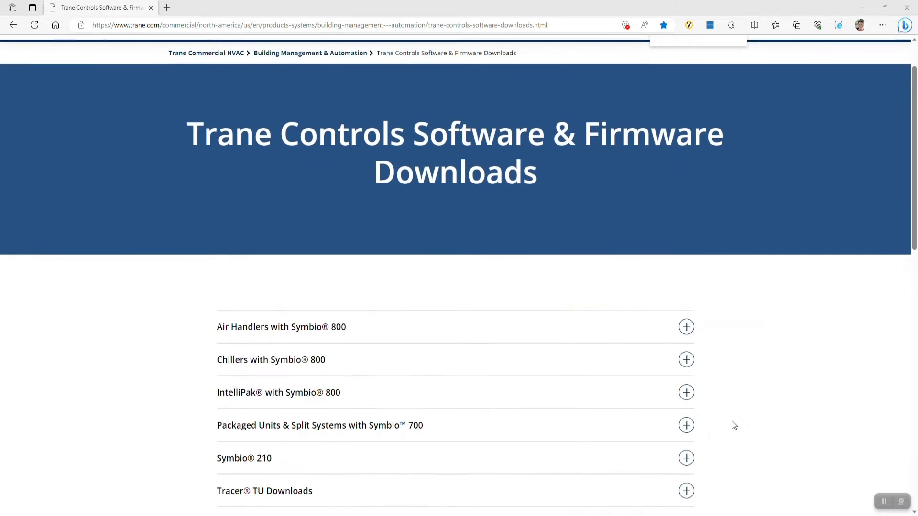
scroll(down, 3)
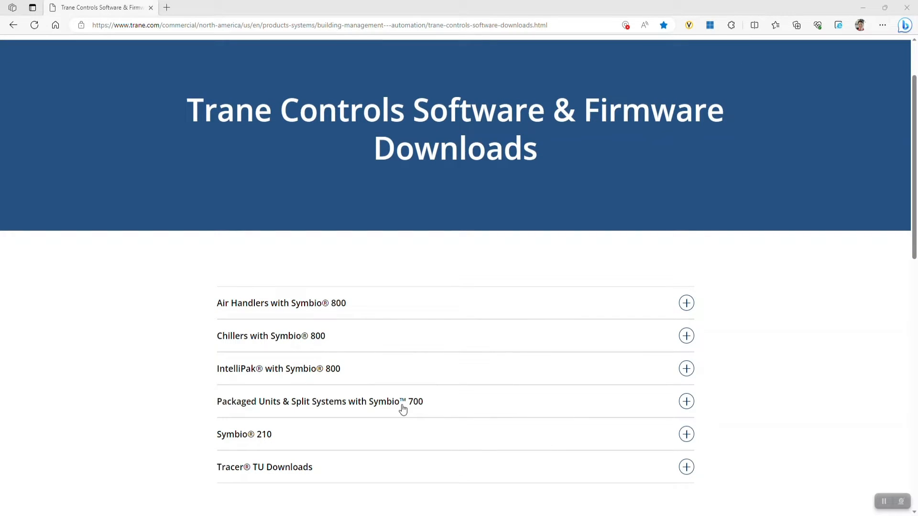
mouse_move(687, 403)
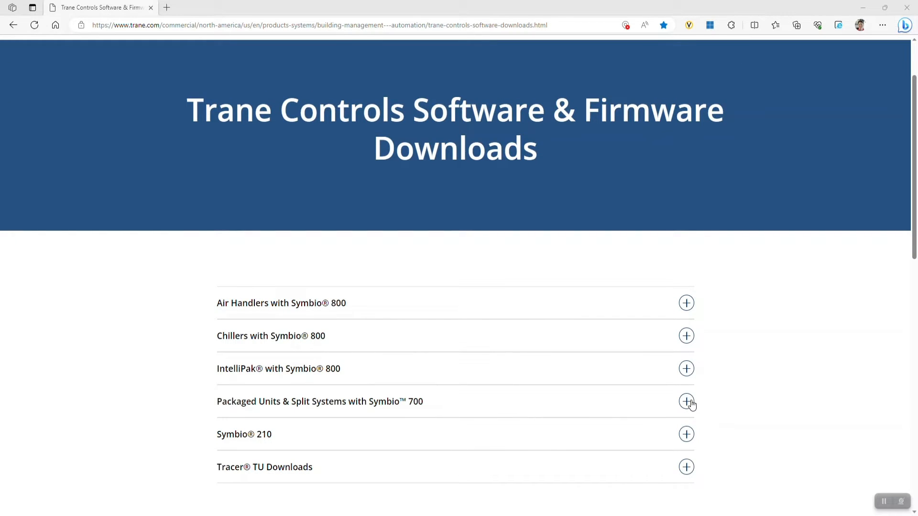
click(686, 401)
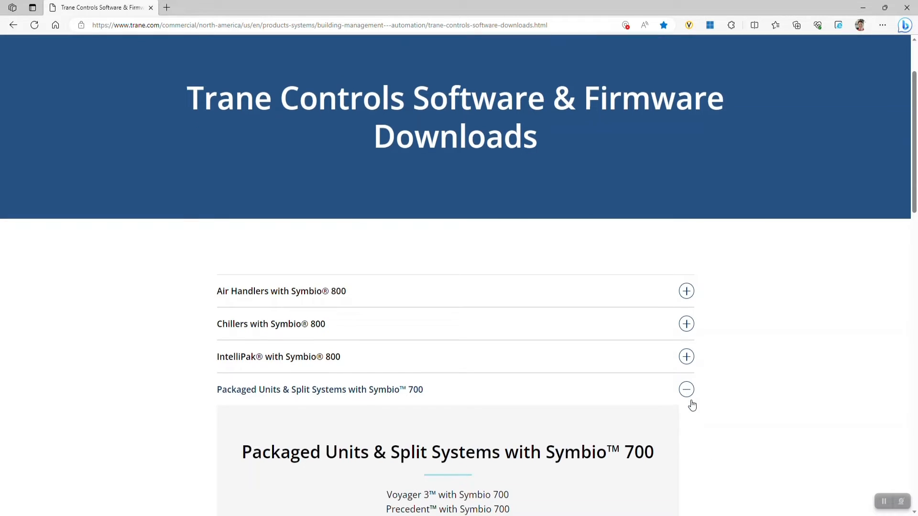
scroll(down, 3)
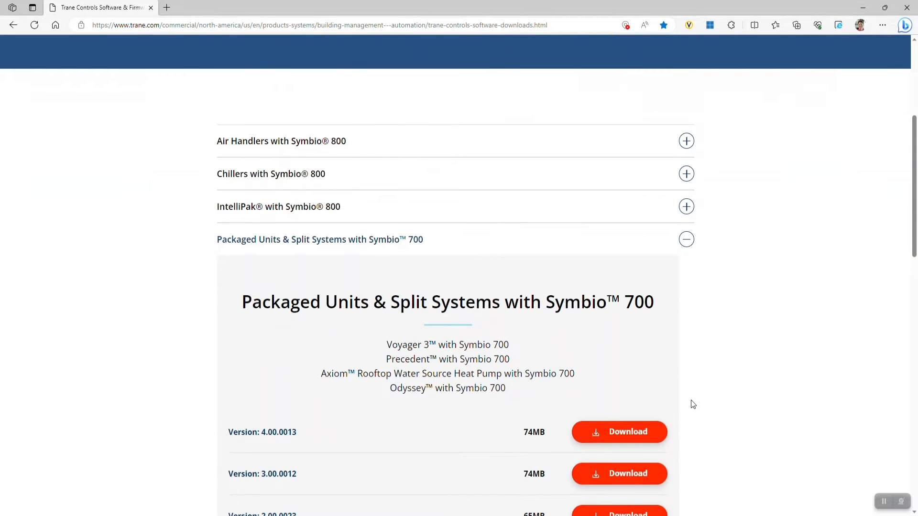
mouse_move(668, 334)
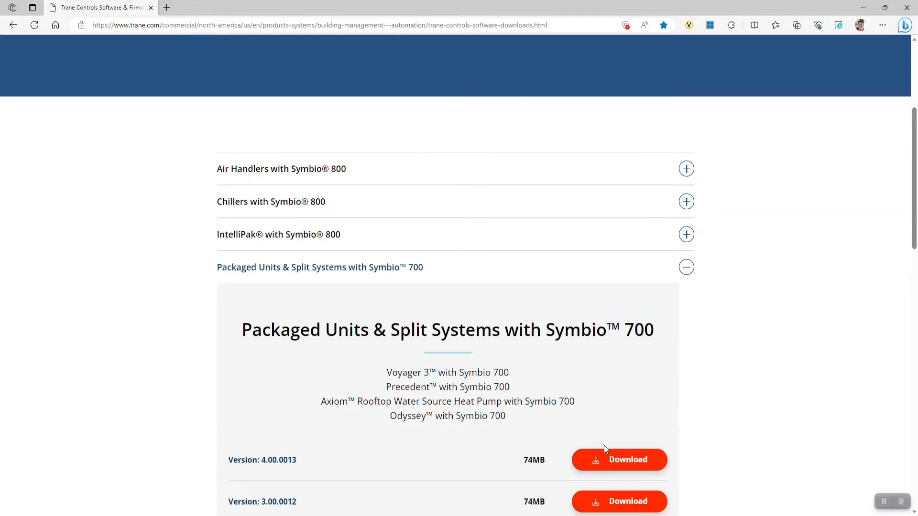
click(619, 460)
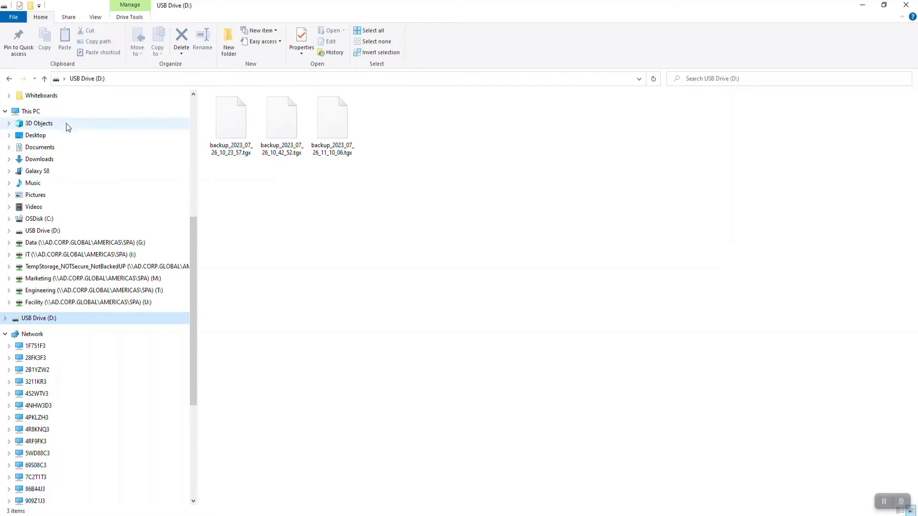
mouse_move(59, 150)
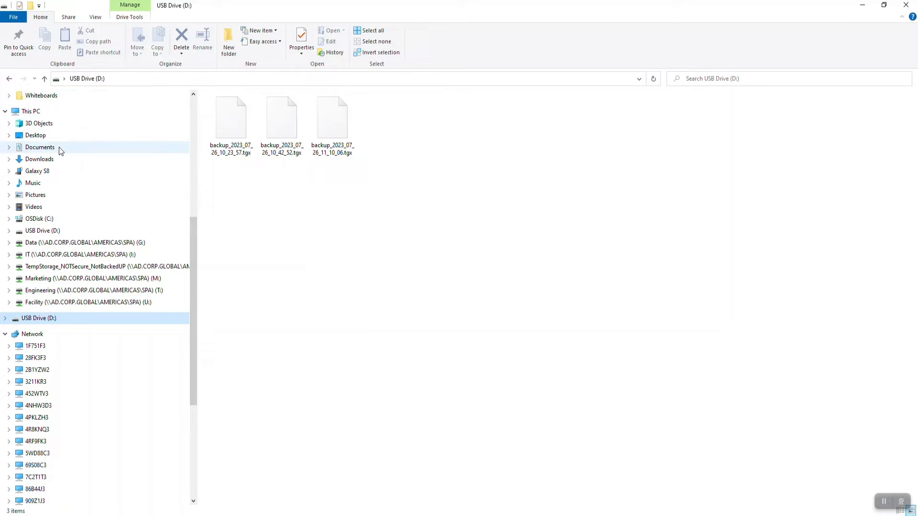
mouse_move(56, 159)
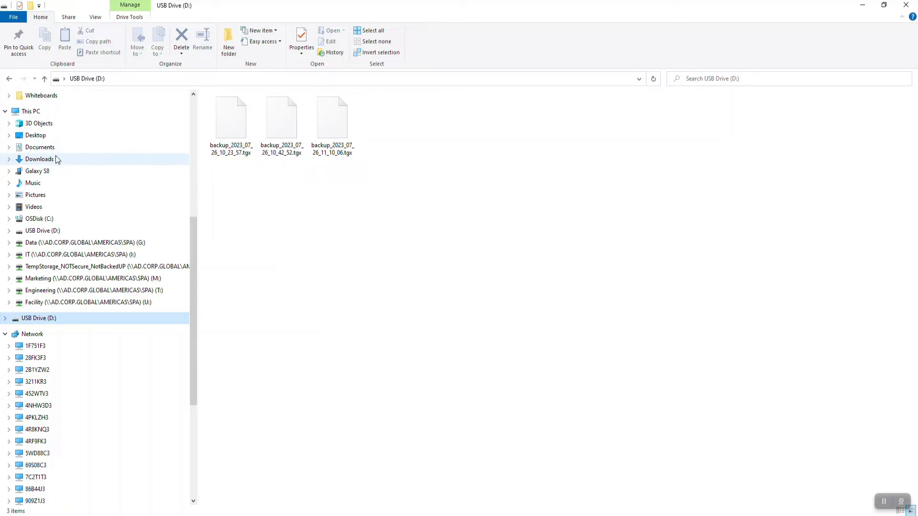
- Copy Symbio700_62000749_4-0-0013.scfx from Downloads to the USB drive, accepting the properties warning
click(40, 158)
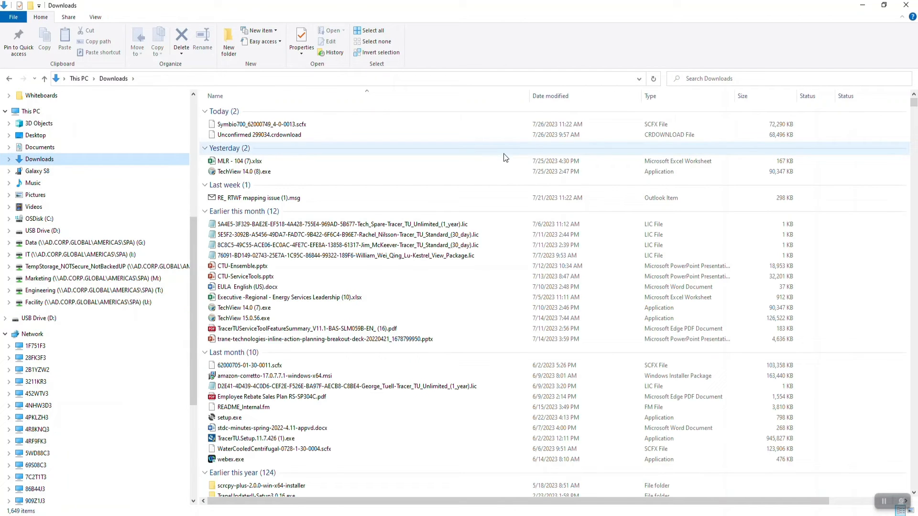
click(261, 124)
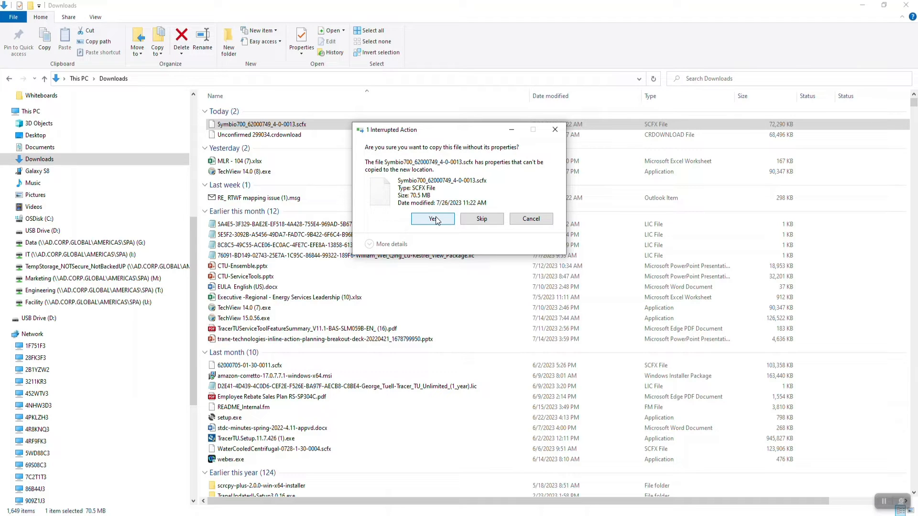
click(432, 219)
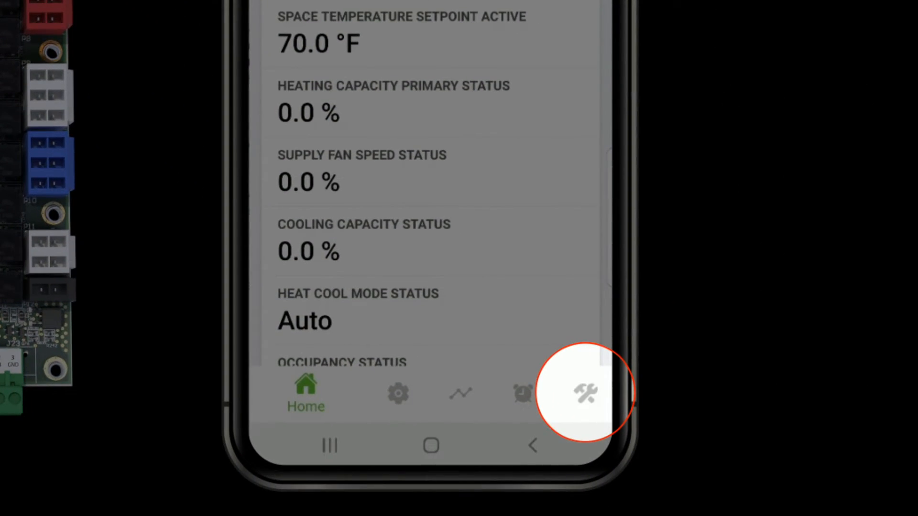
- Open Update Firmware under Tools, showing installed v3.00.0012 and available 4-0-0013 file
click(587, 393)
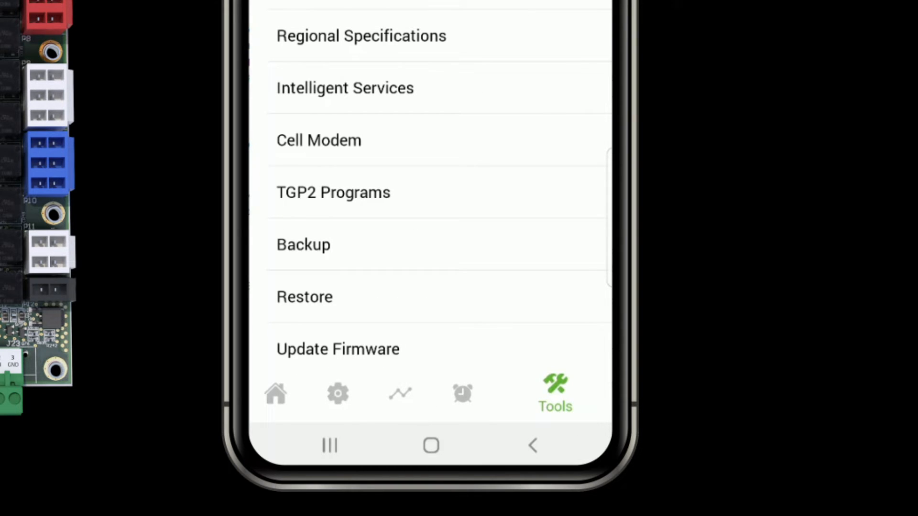
click(338, 350)
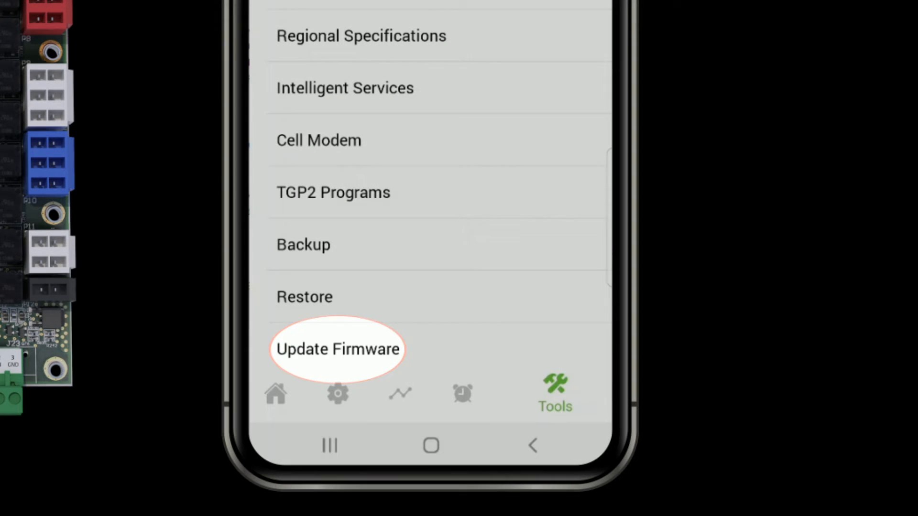
click(337, 350)
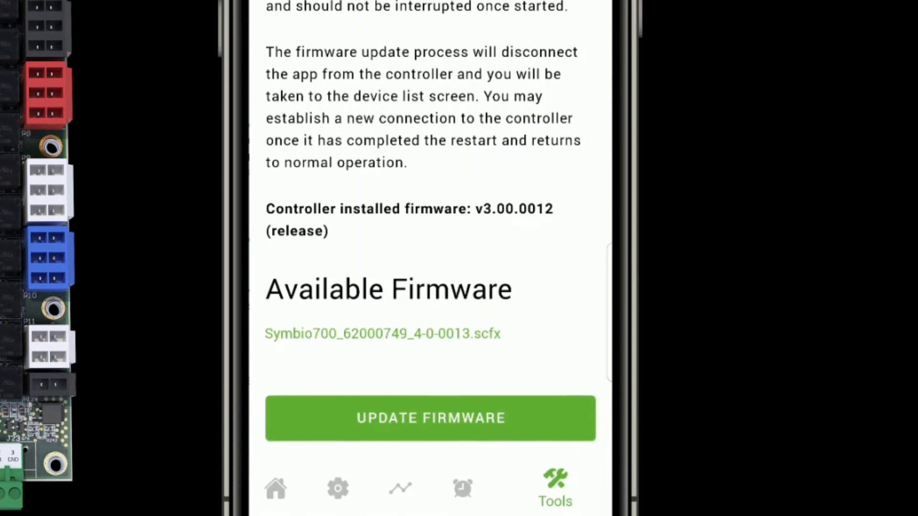
- Select the Symbio700 4-0-0013 firmware file and start the firmware update
click(430, 418)
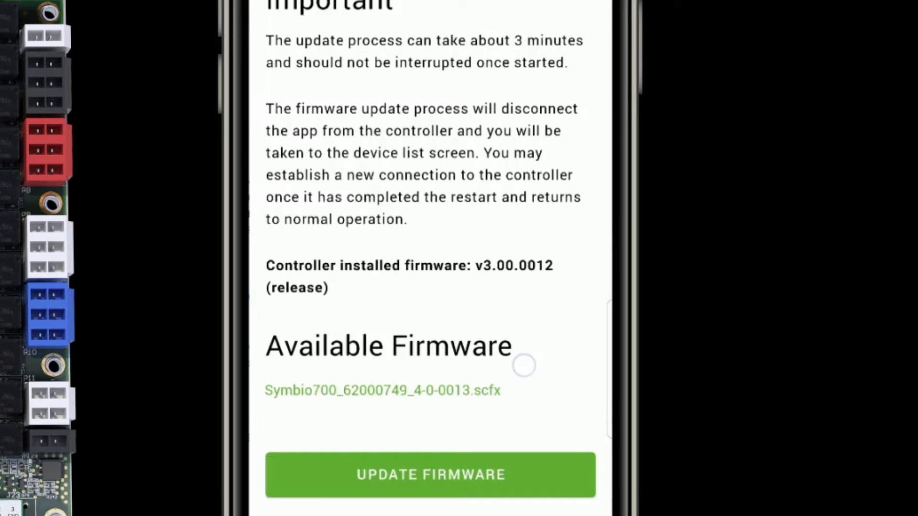
scroll(down, 3)
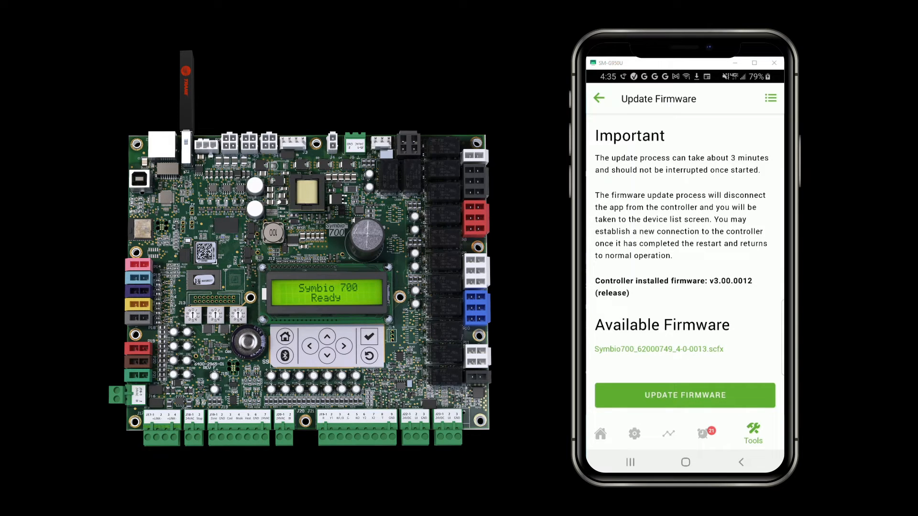
click(684, 395)
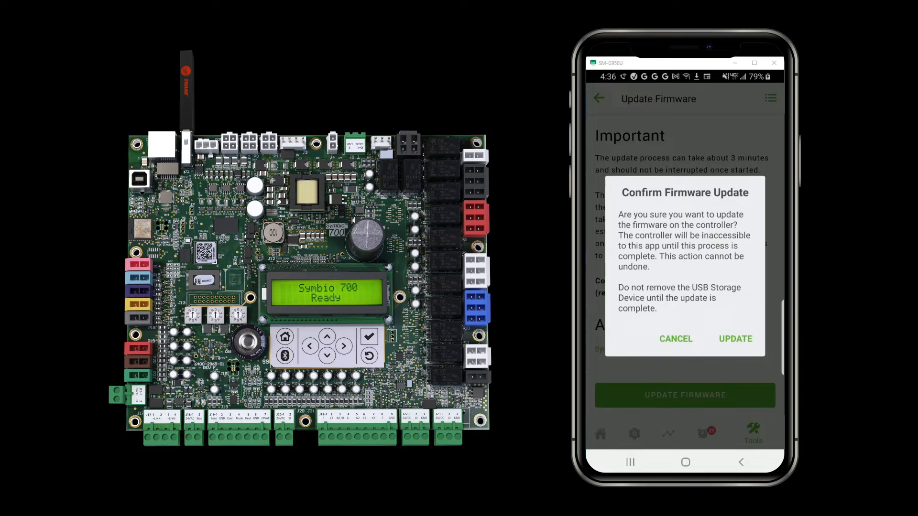
- Confirm the update, then acknowledge the Controller Disconnected message to return to Unit List
click(735, 339)
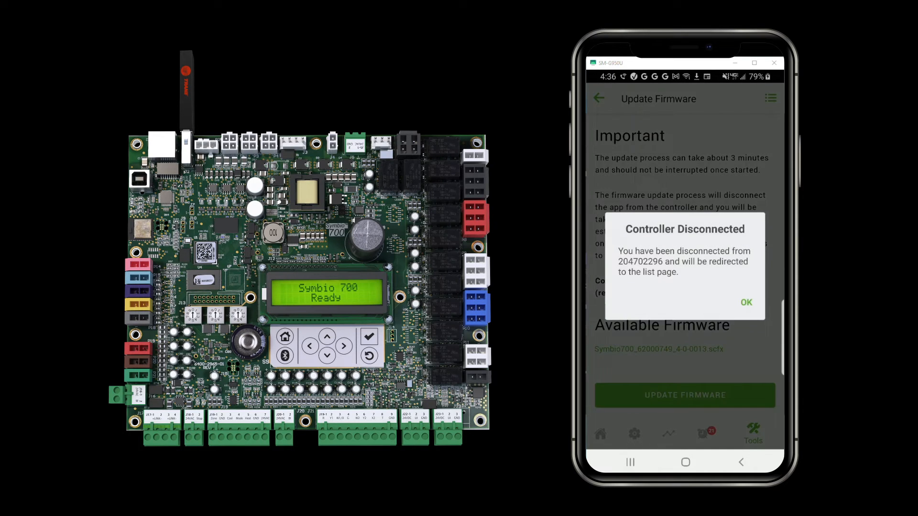
click(746, 302)
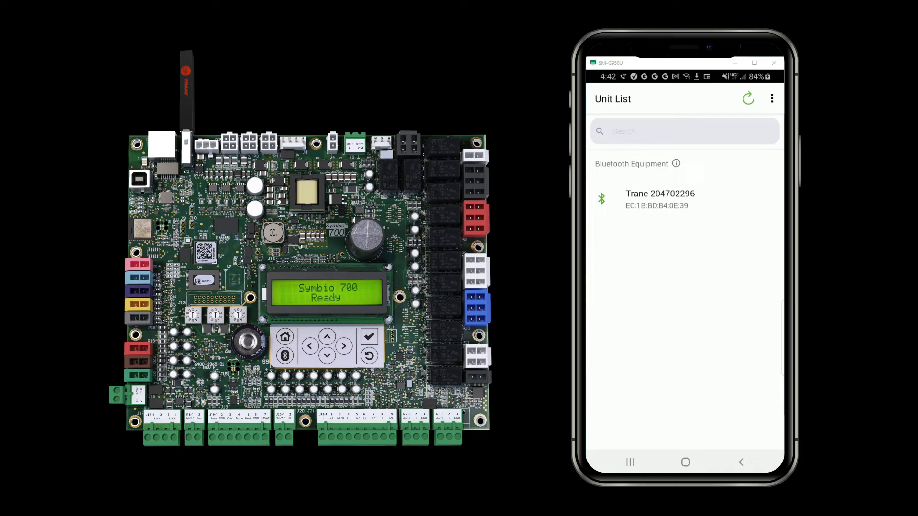
- Reconnect to the Trane-204702296 controller and pair it, showing the v4.00.00013 update success
click(685, 462)
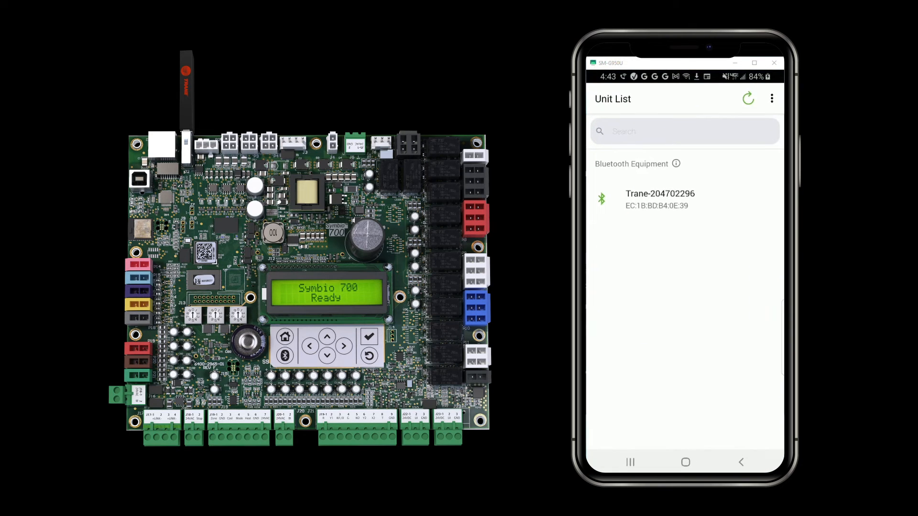
click(660, 198)
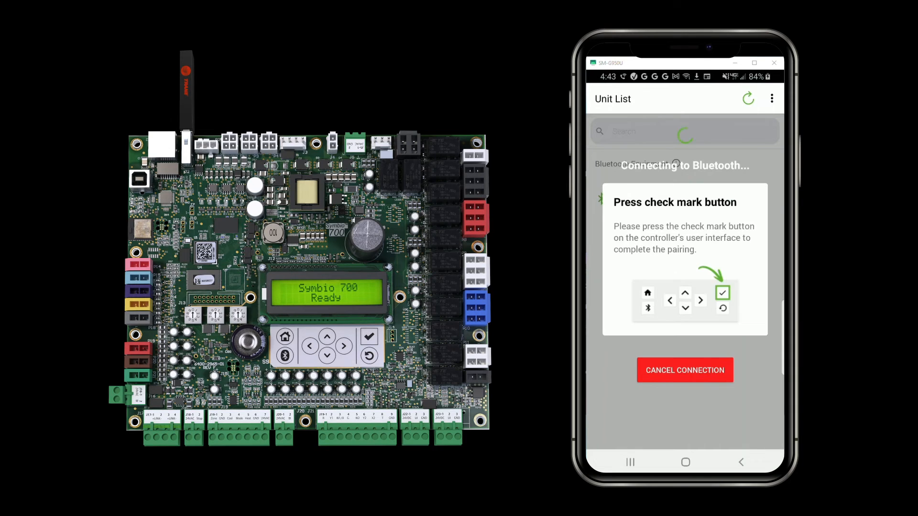
click(369, 337)
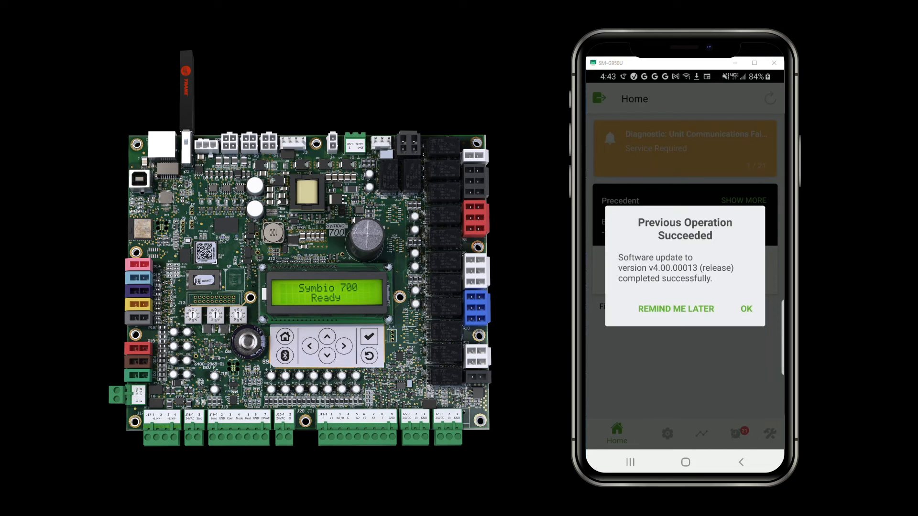
- Dismiss the success notice, reload Home data showing firmware v4.00.0013, and open Settings
click(745, 308)
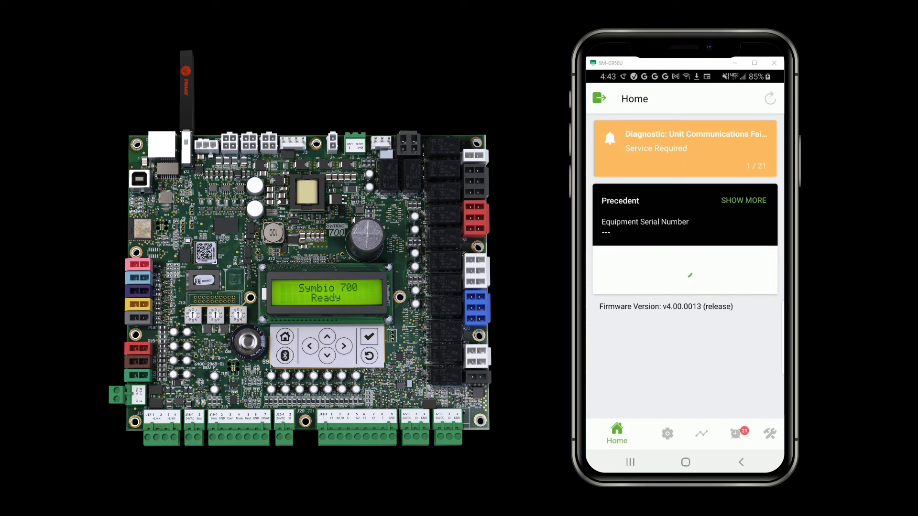
click(769, 97)
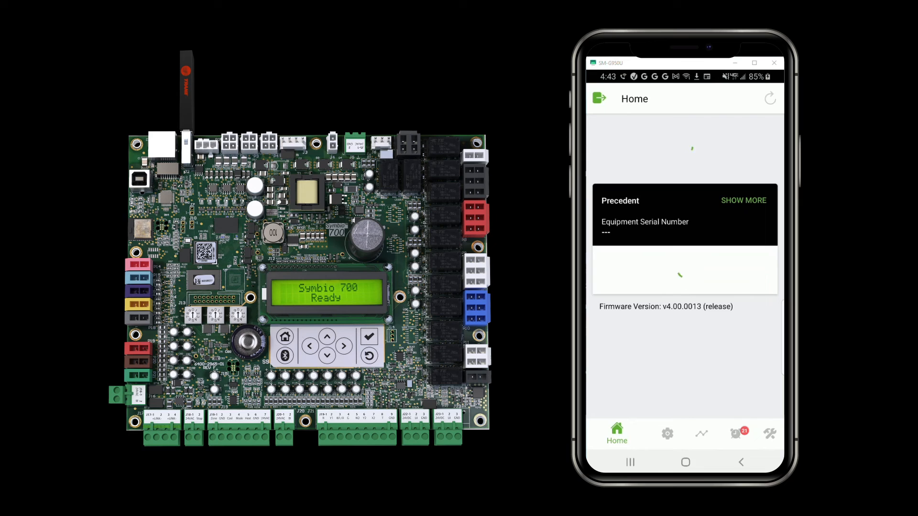
click(770, 98)
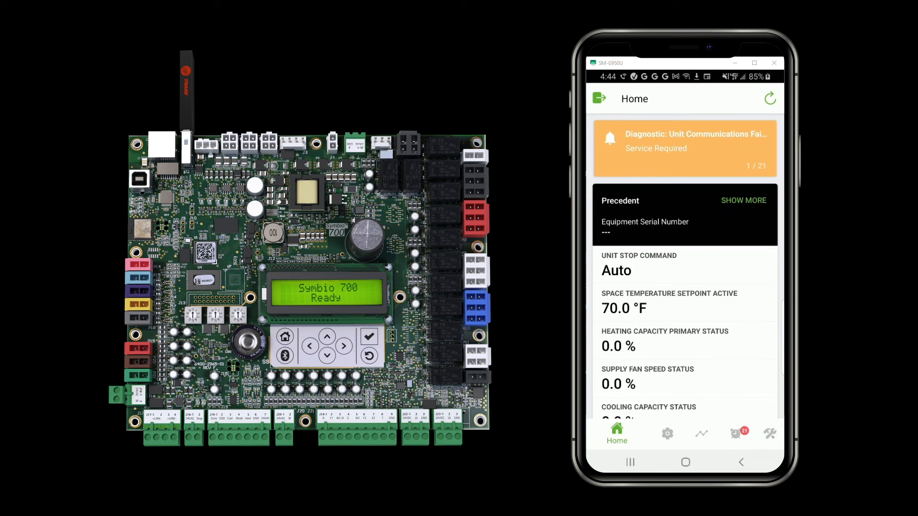
scroll(down, 3)
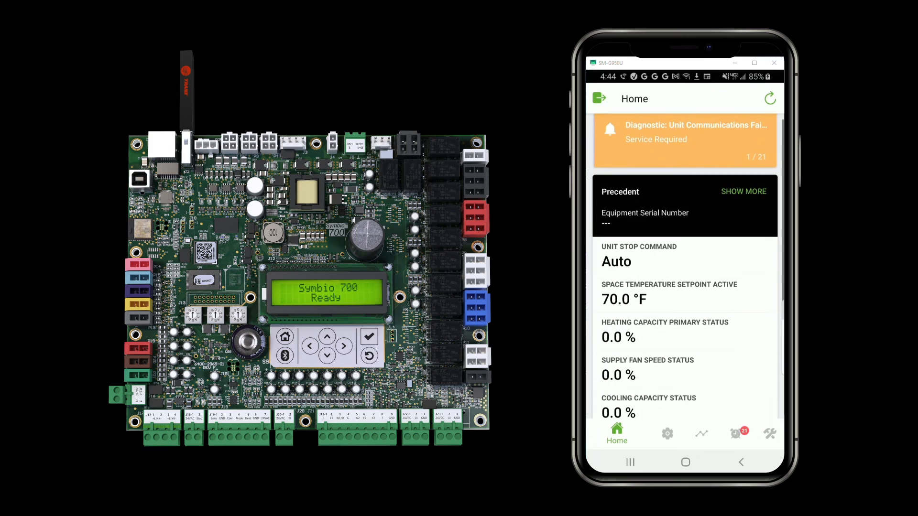
click(666, 434)
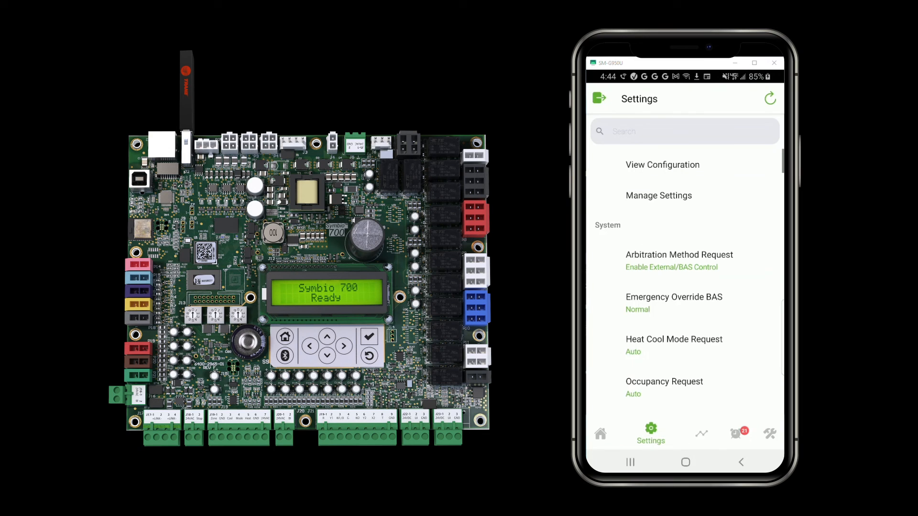